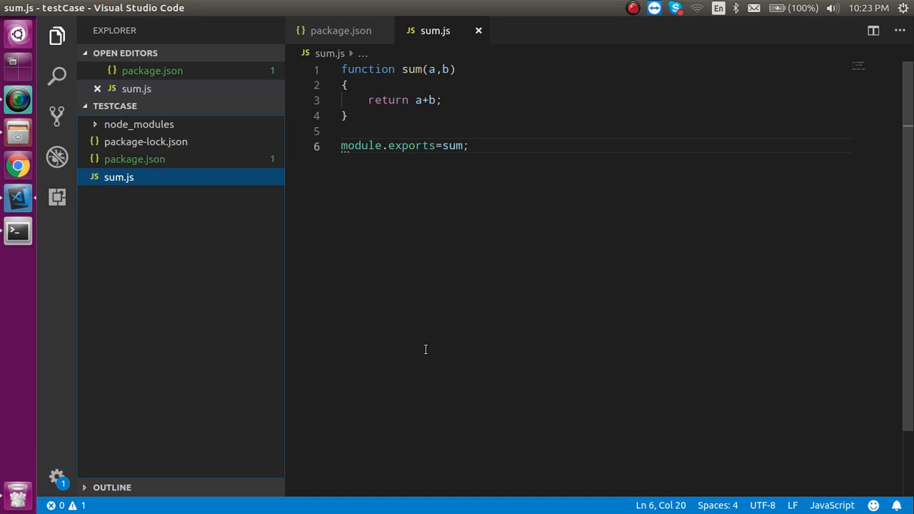
mouse_move(472, 89)
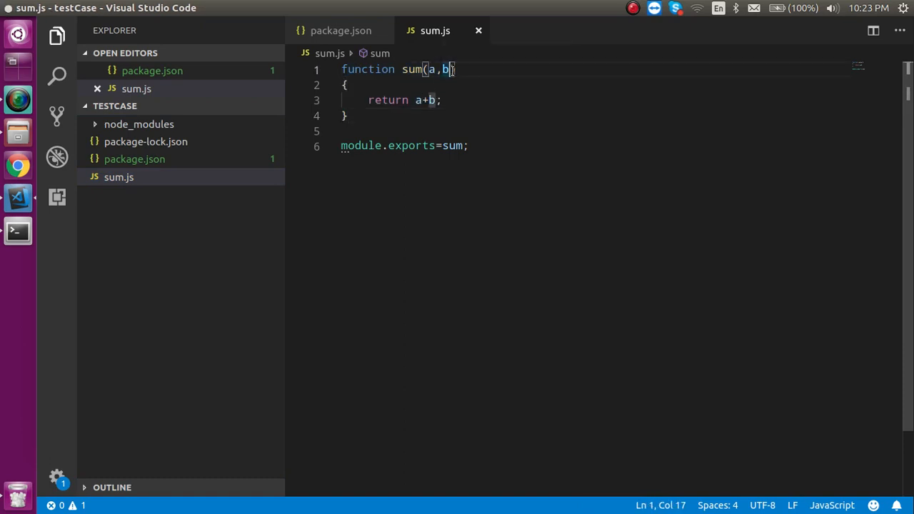
- Remove sum's a,b parameters, make it return 2+2, and save sum.js
key("Backspace")
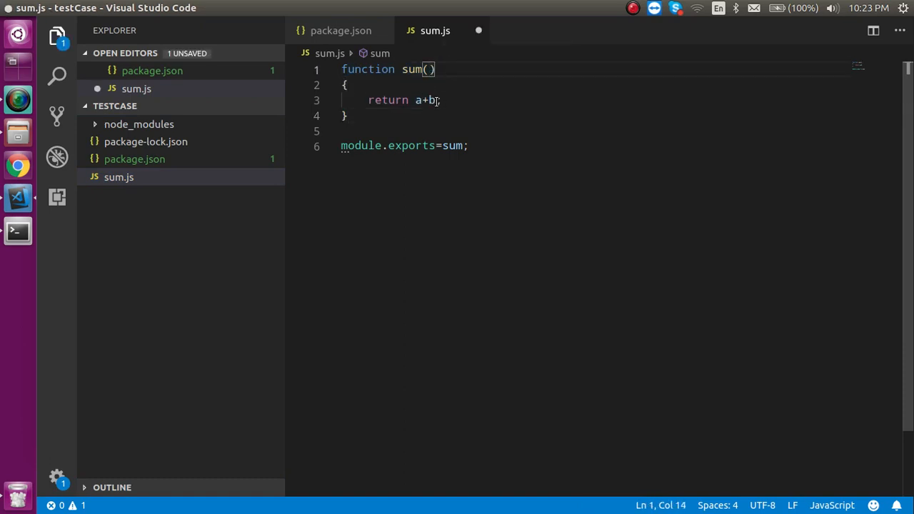
type("4")
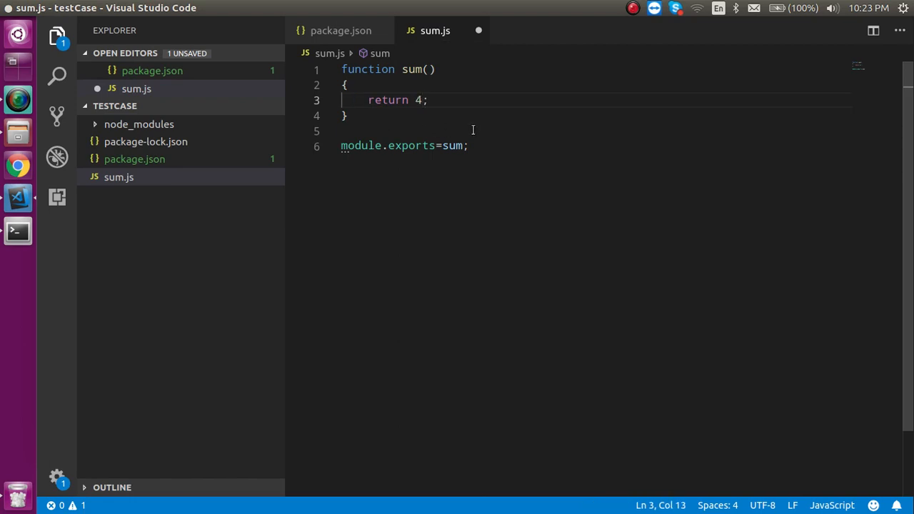
key("ctrl+s")
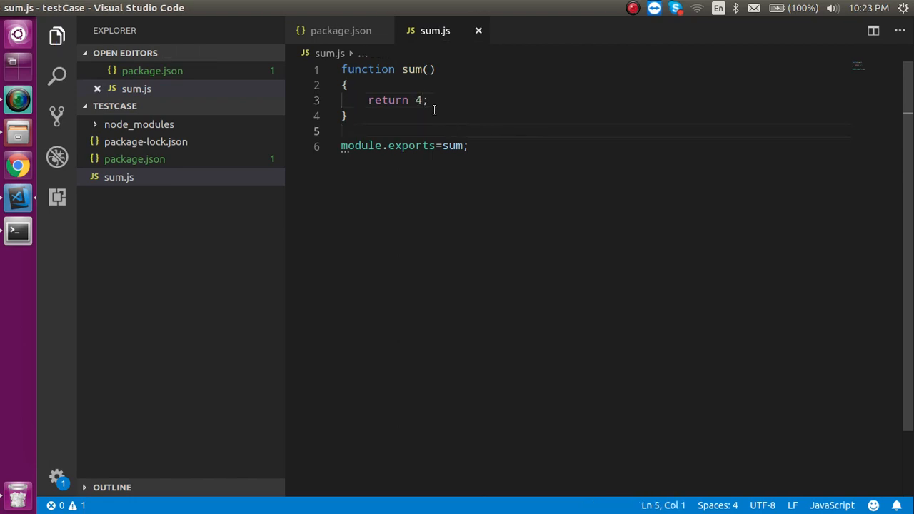
type("2+")
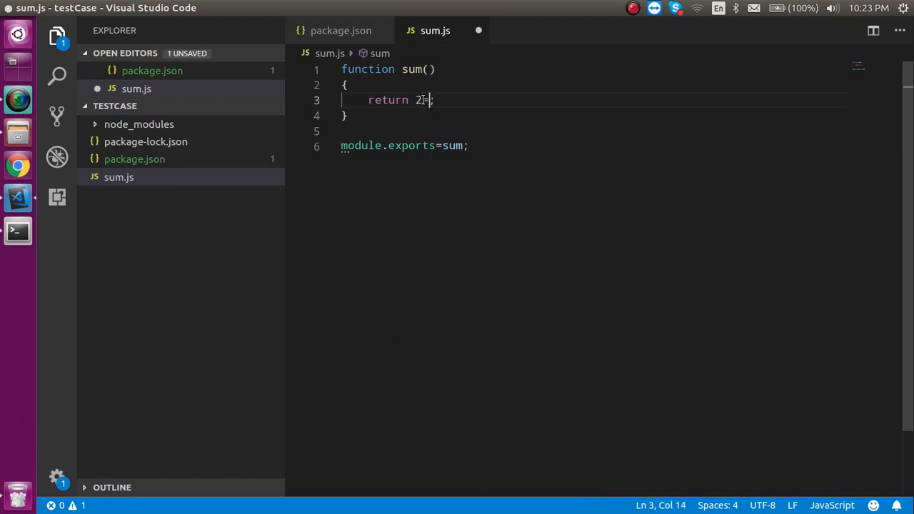
type("2")
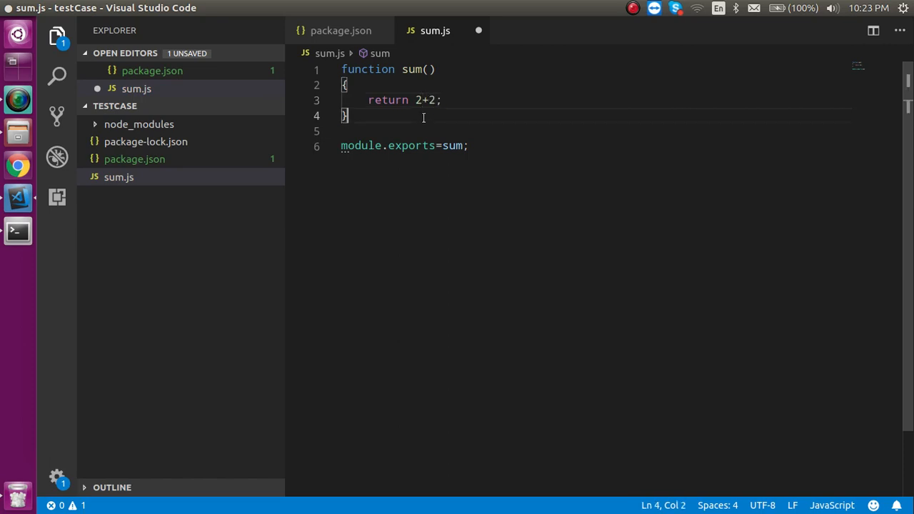
key("ctrl+s")
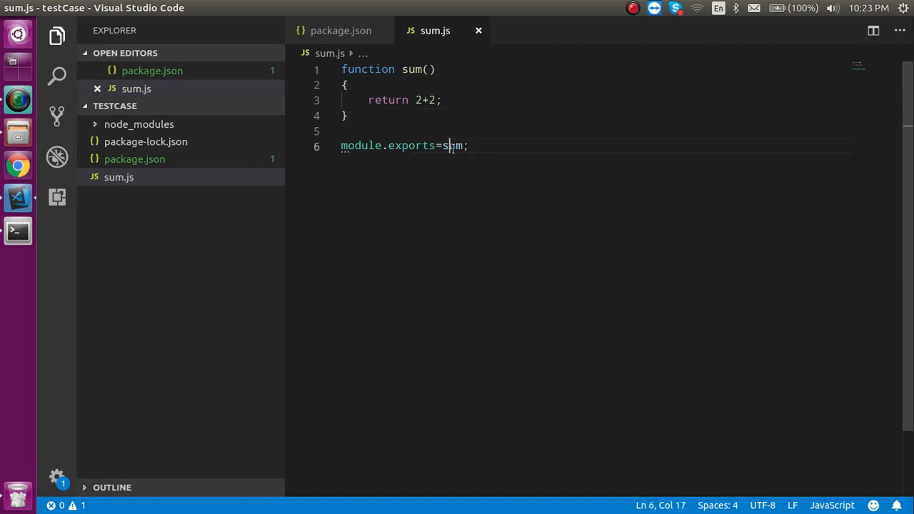
left_click(468, 146)
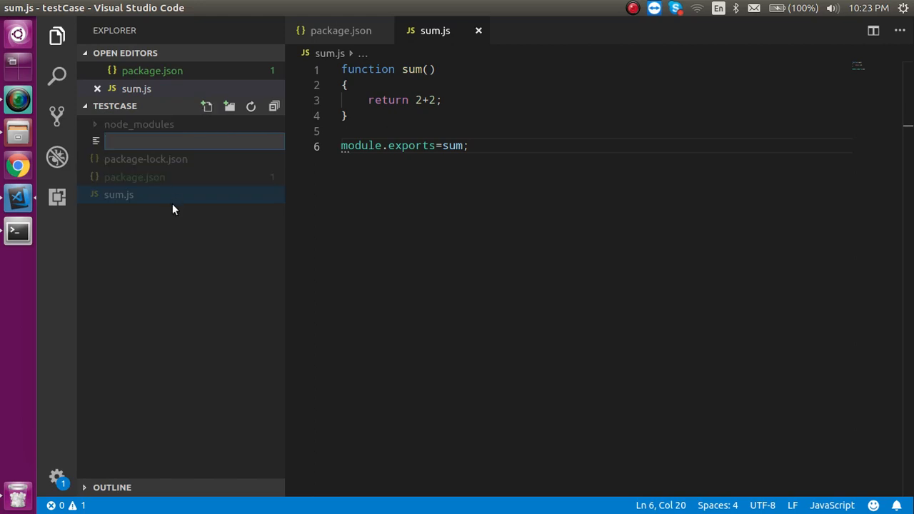
- Create a new sum.test.js file and start its first line with 'const'
type("sum.te")
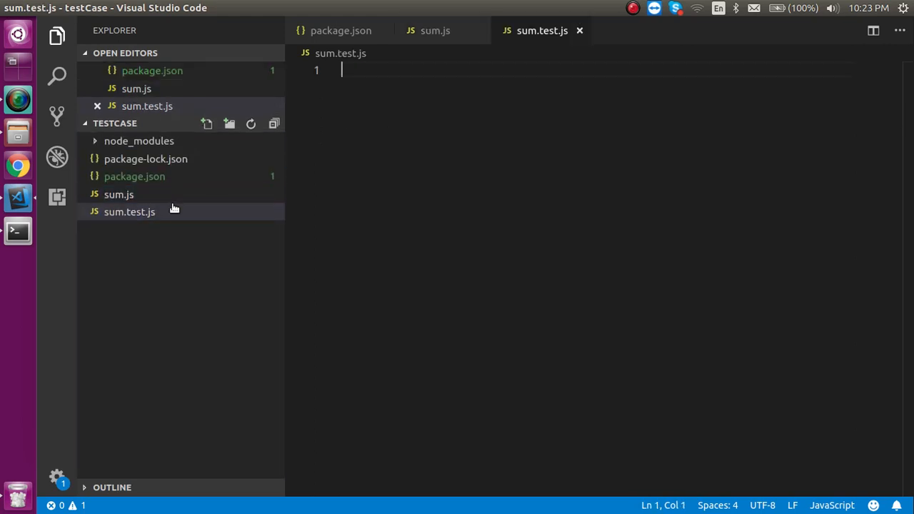
mouse_move(129, 212)
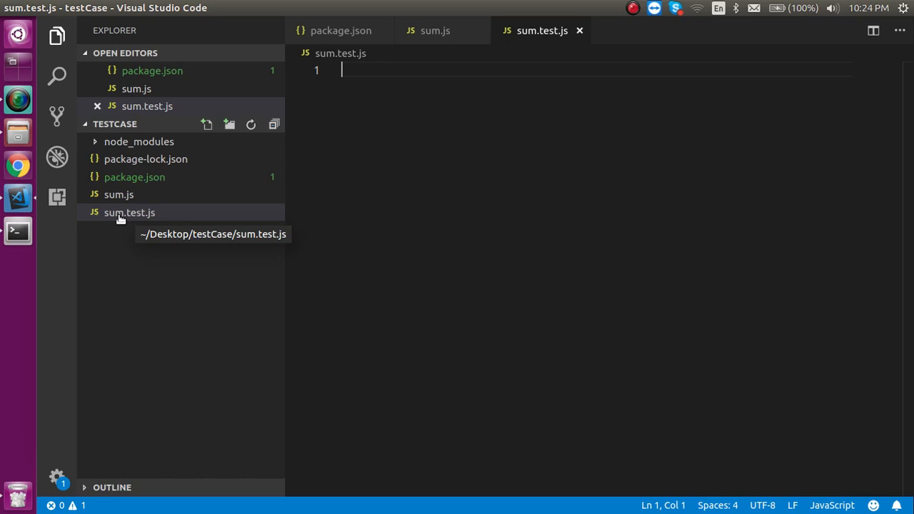
mouse_move(372, 211)
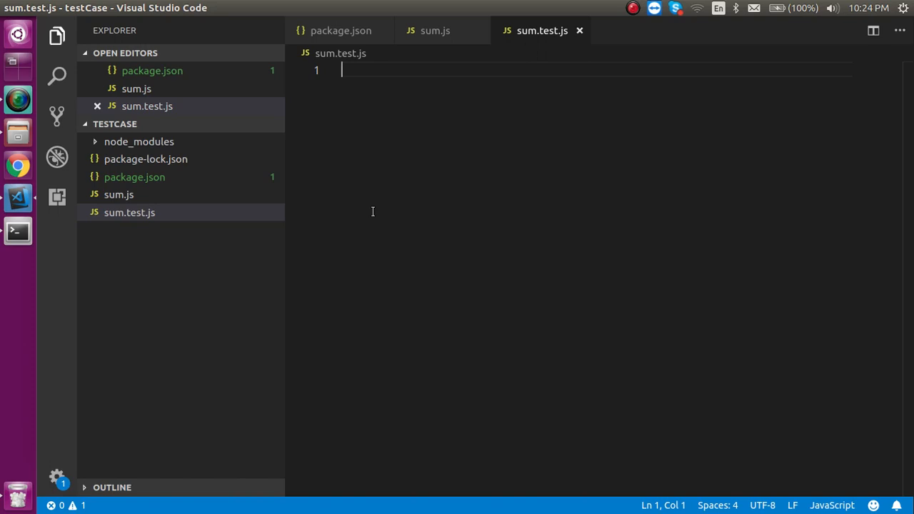
type("const")
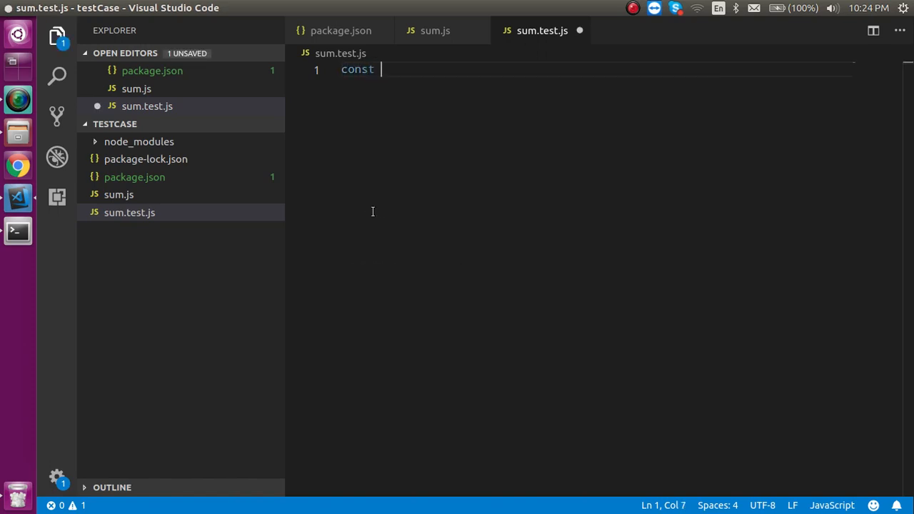
- Write const sum= require('./sum') on line 1 of sum.test.js
type("su")
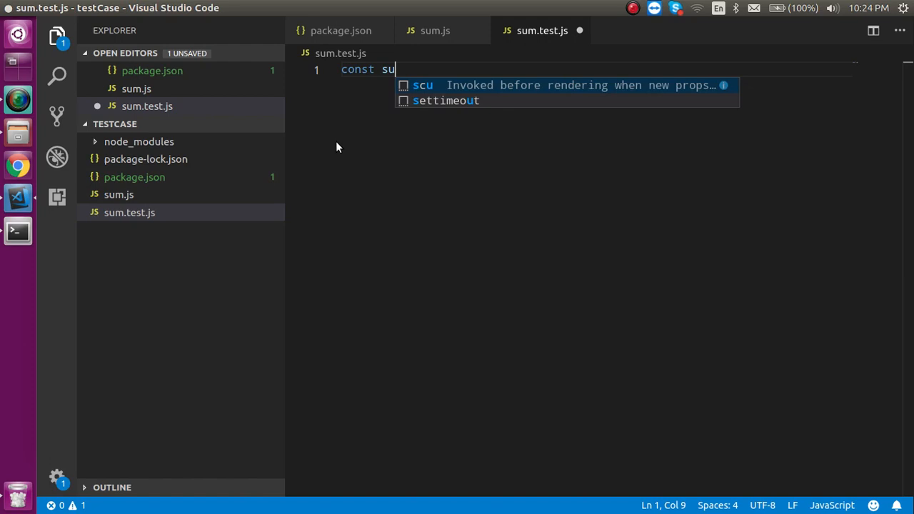
type("m=")
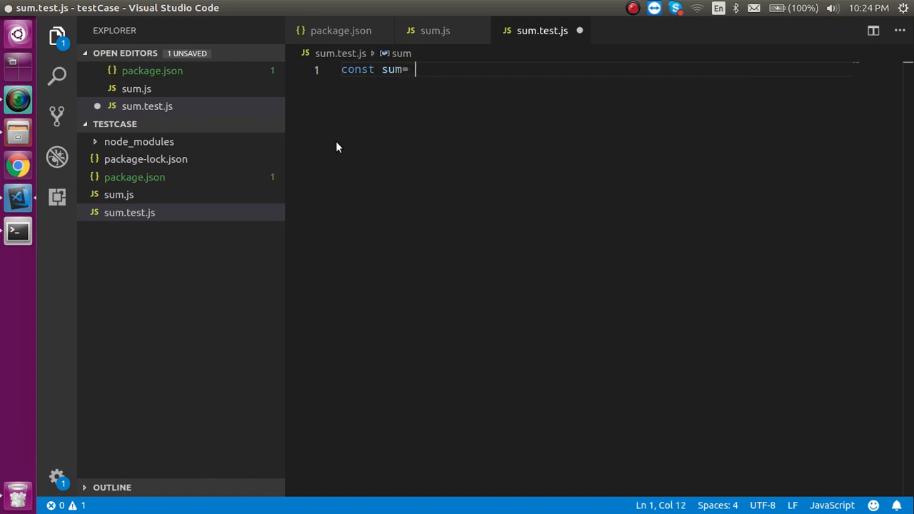
type("re")
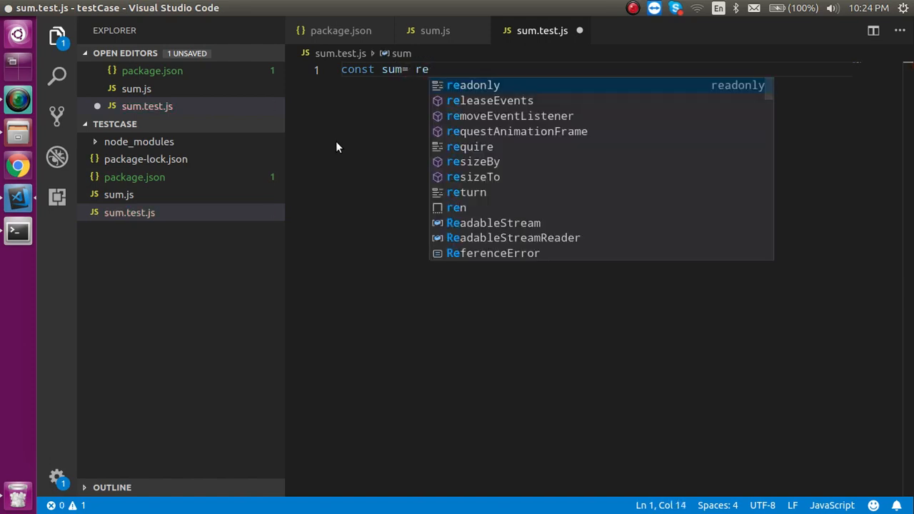
type("quire('")
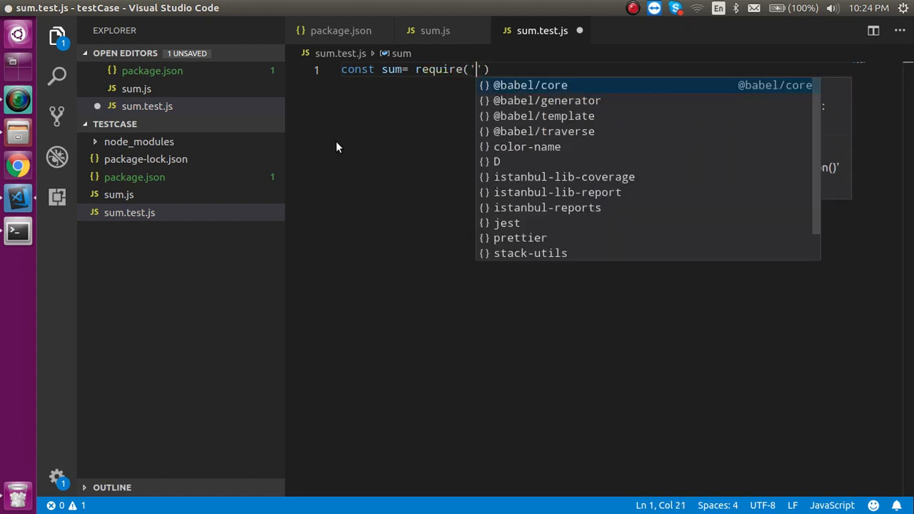
type("./sum")
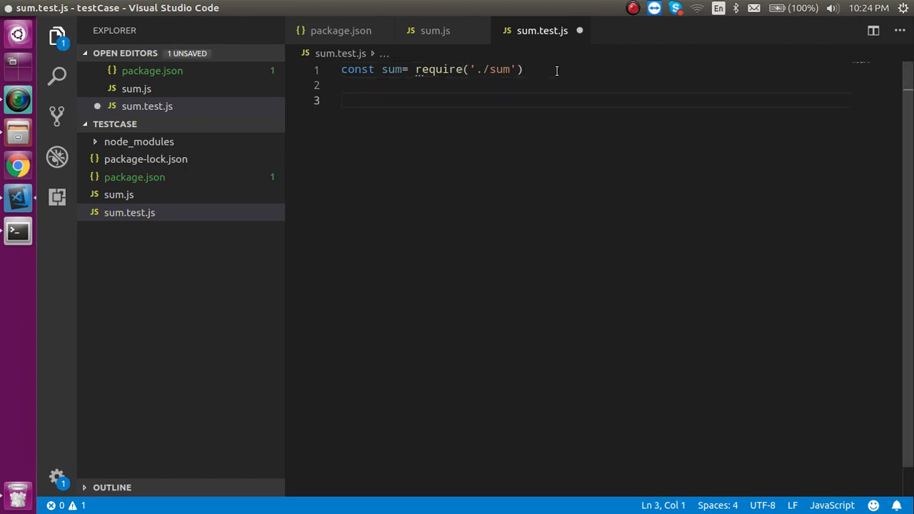
- Write a test('first test case', () => { }) block and begin expect inside it
type("test")
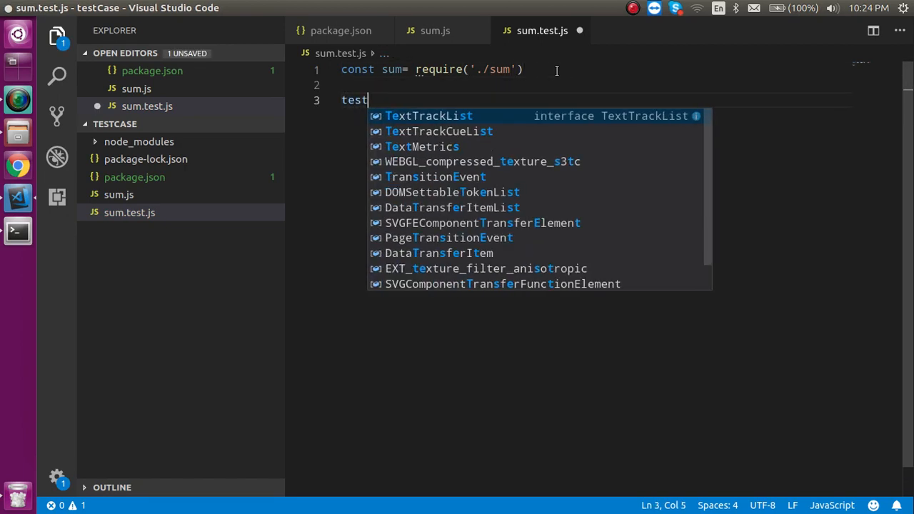
type("(")
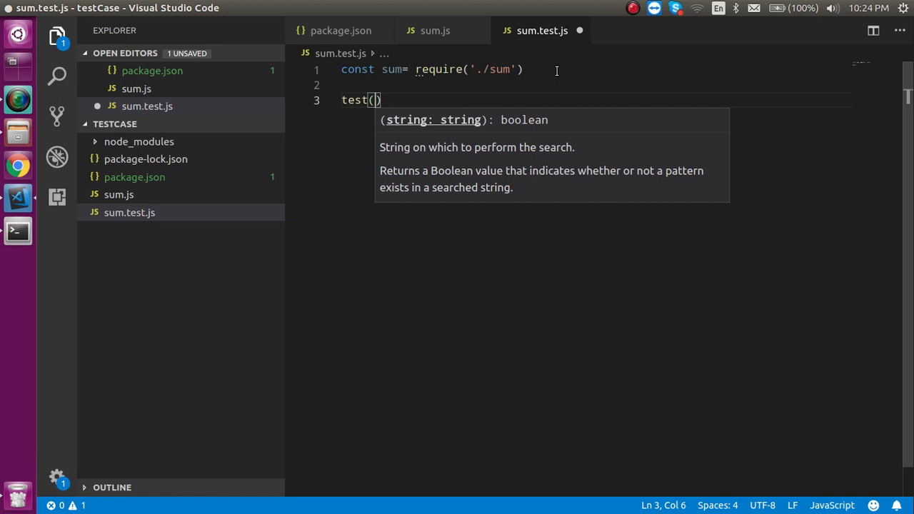
type("/test")
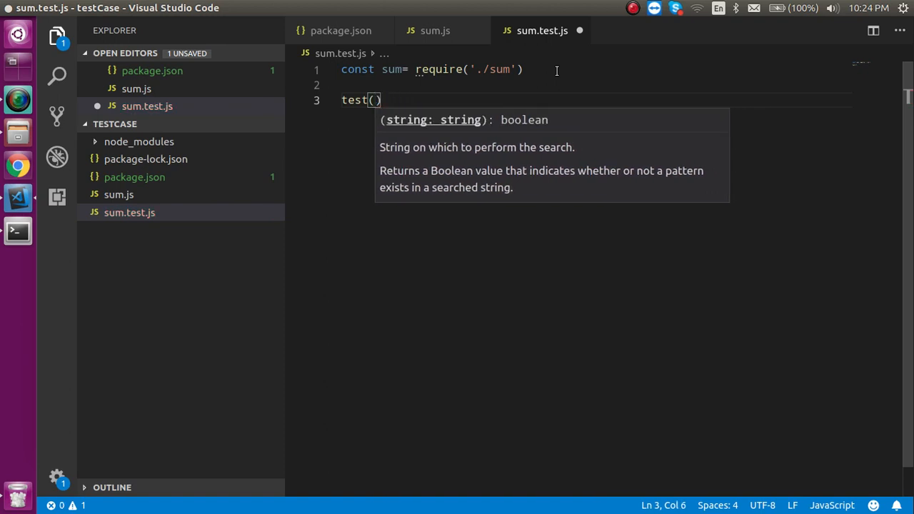
type("'")
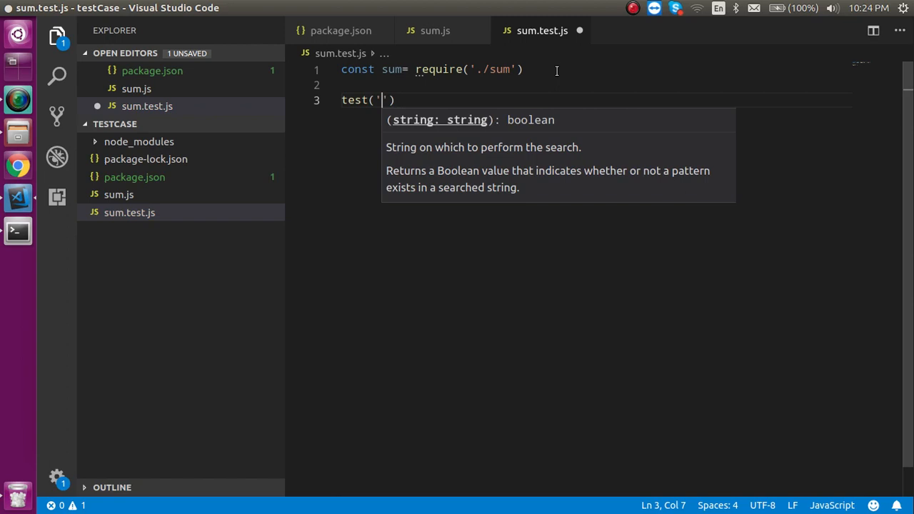
type("firest")
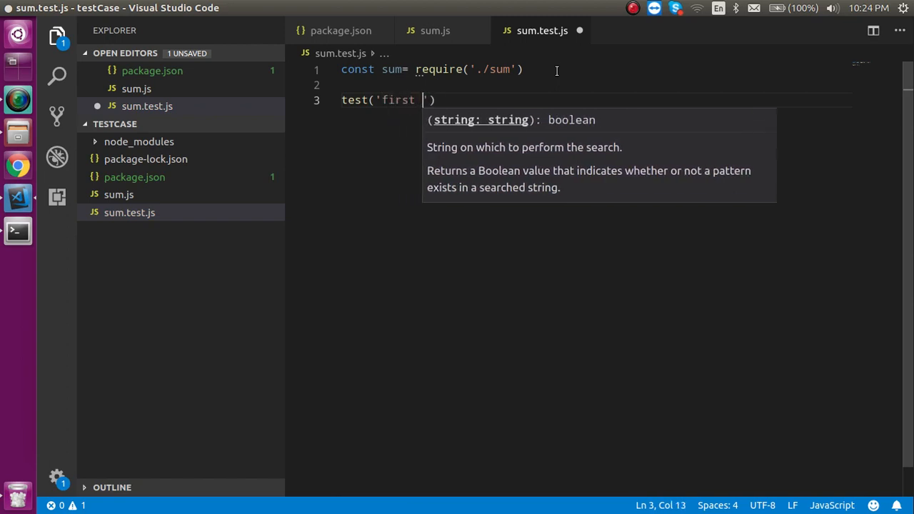
type("tast")
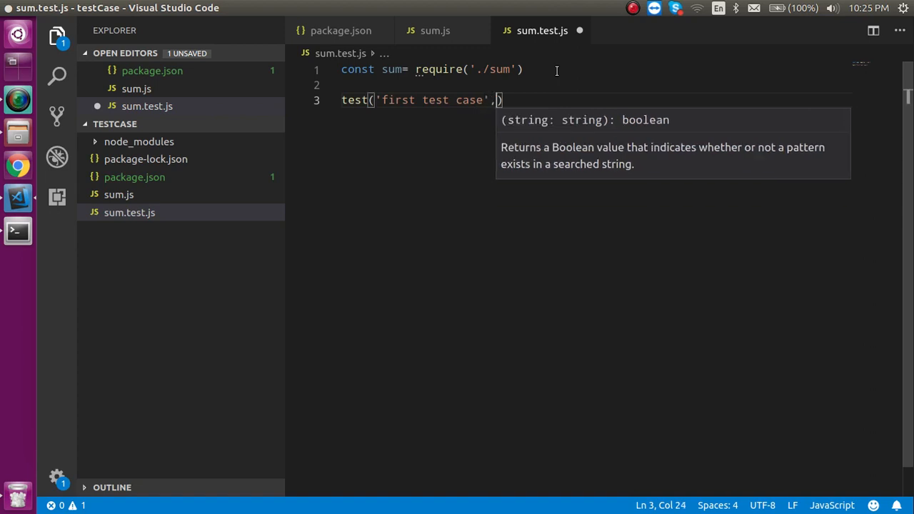
type("()=>")
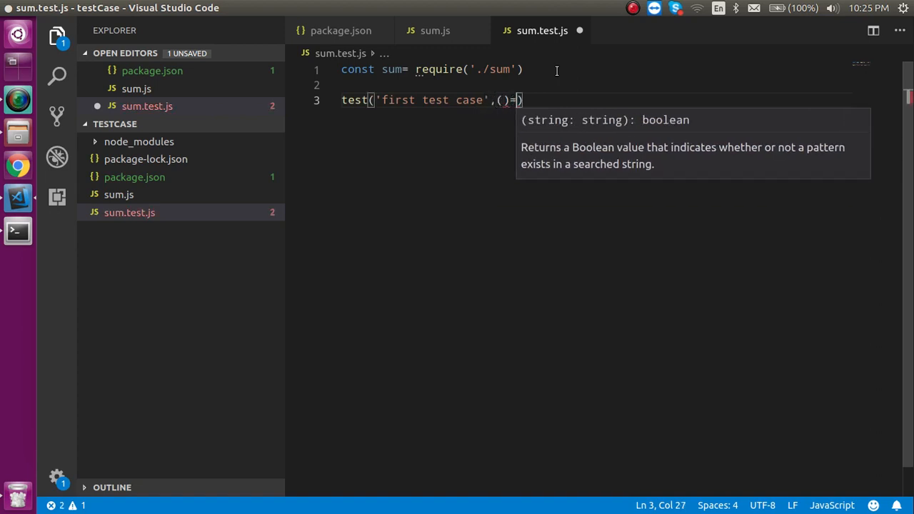
type("{")
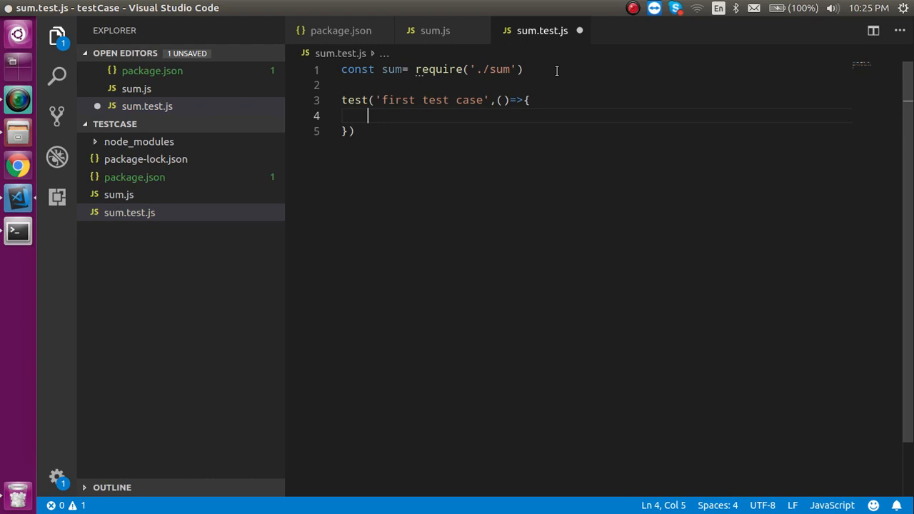
type("expect(")
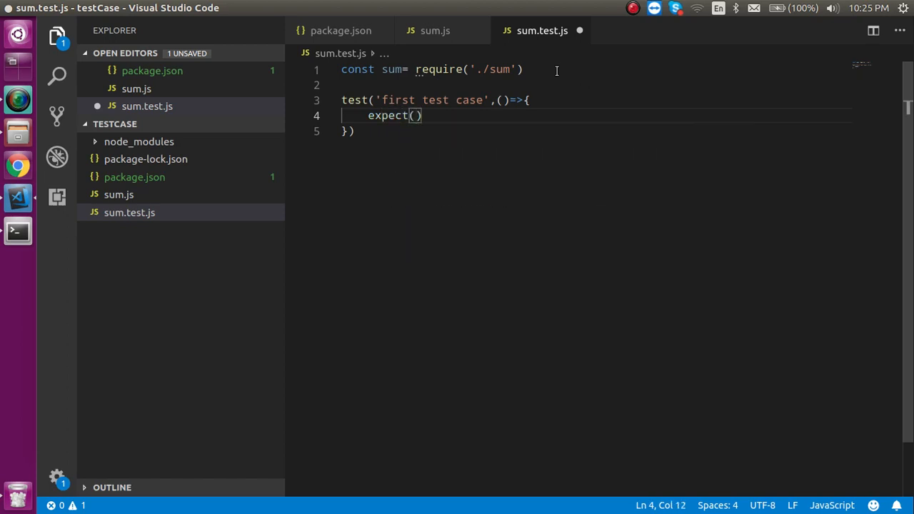
- Complete the assertion as expect(sum()).toBe() inside the first test case
type("sum")
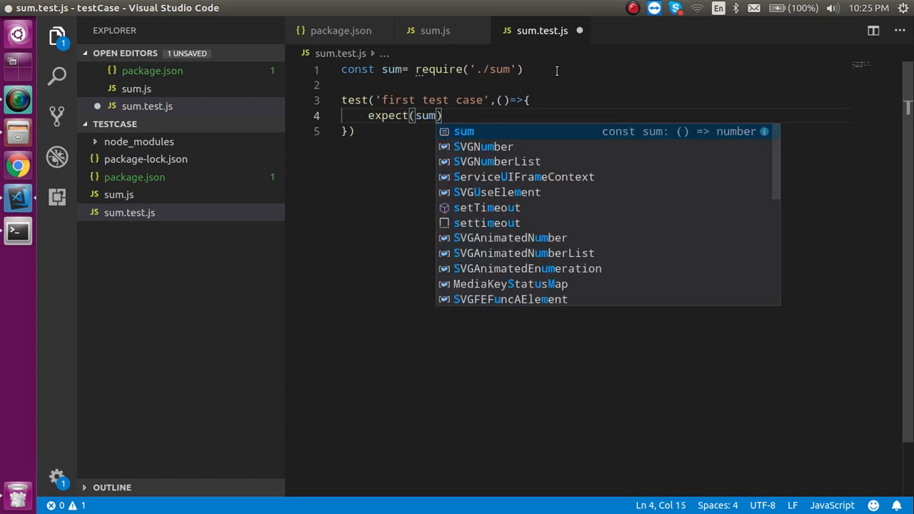
type("()")
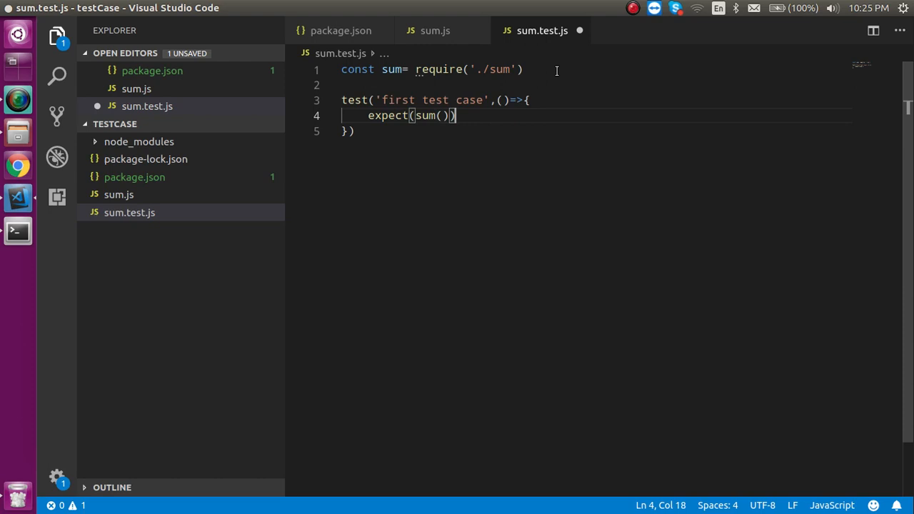
type(".")
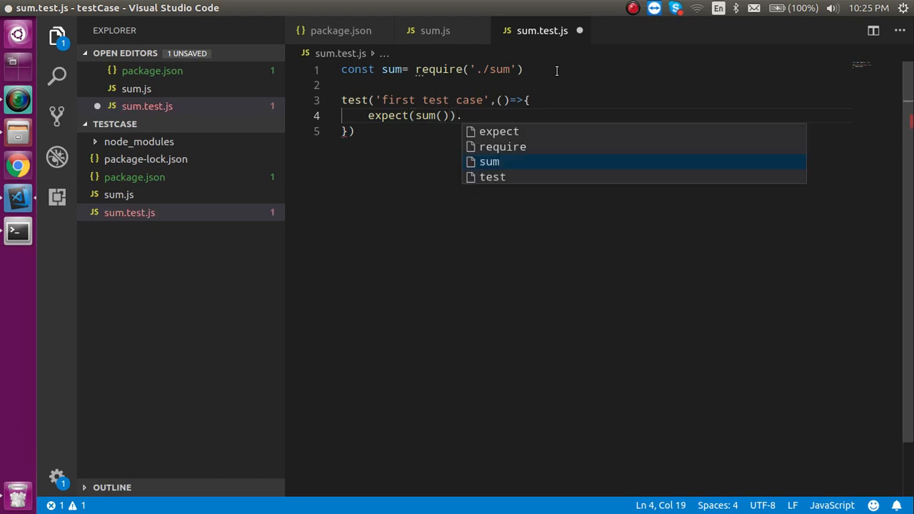
type("toB")
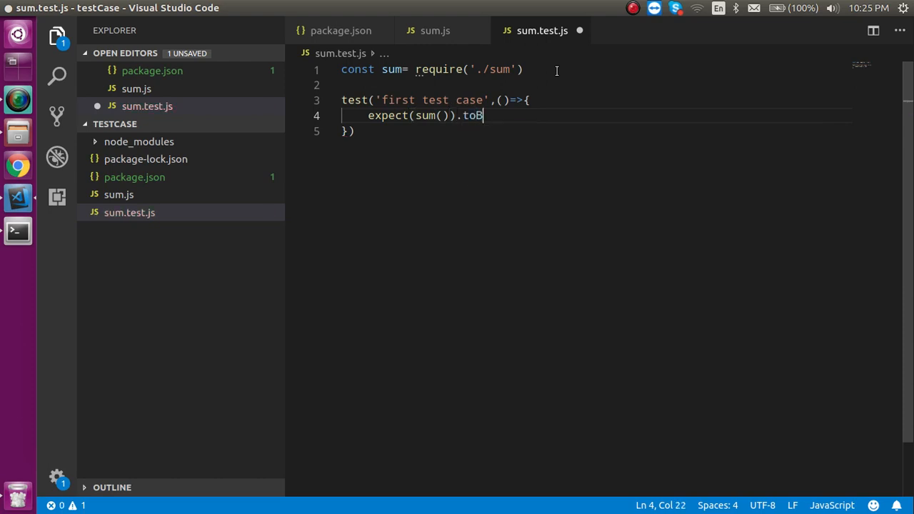
type("e()")
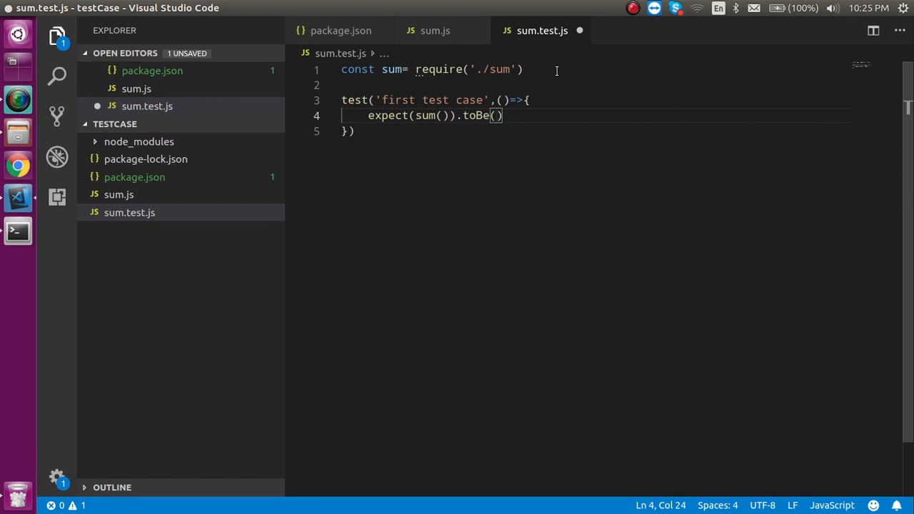
- Check what sum returns in sum.js, then revisit the toBe matcher in sum.test.js
left_click(434, 30)
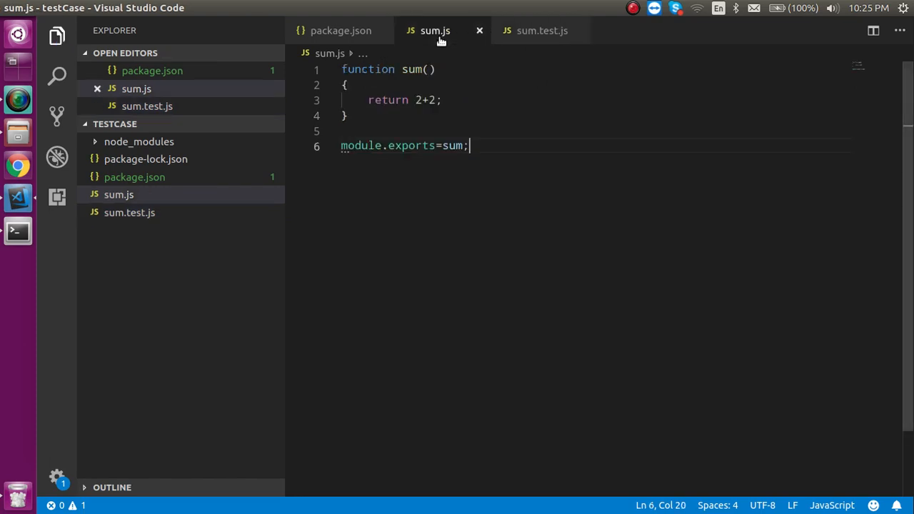
left_click(542, 31)
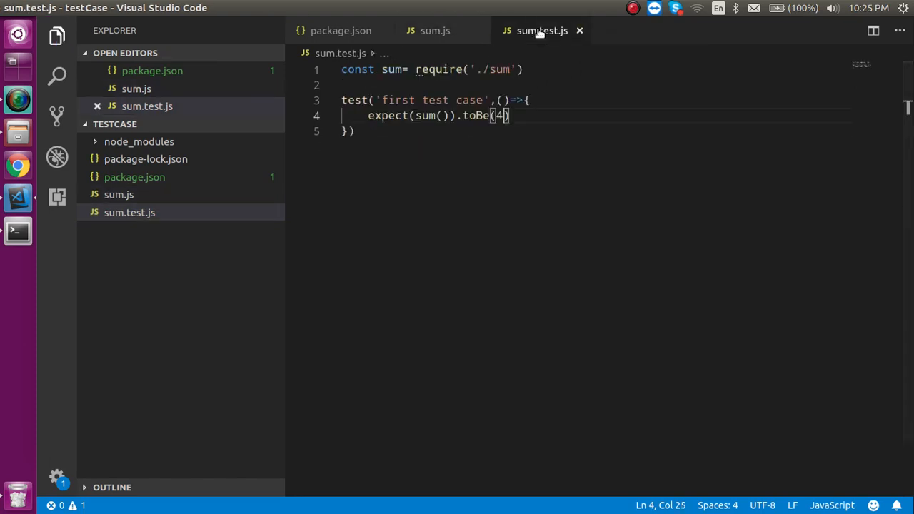
double_click(475, 115)
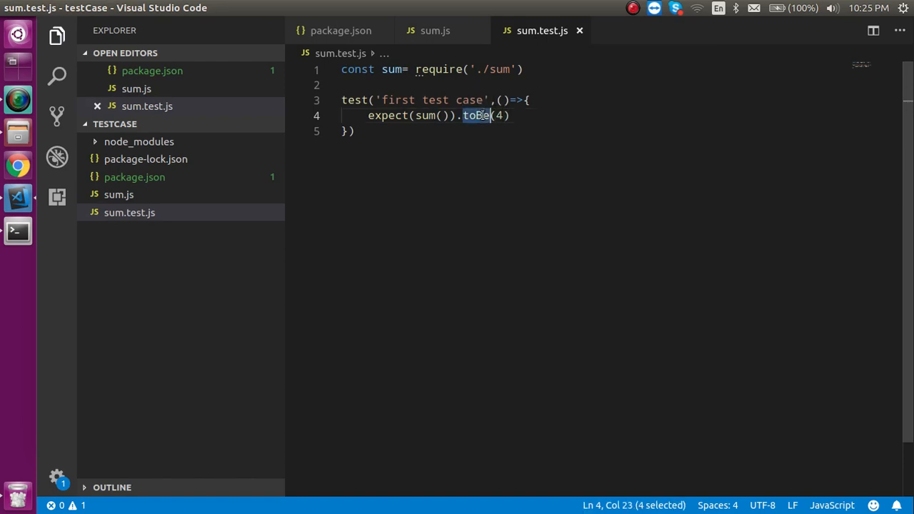
left_click(512, 116)
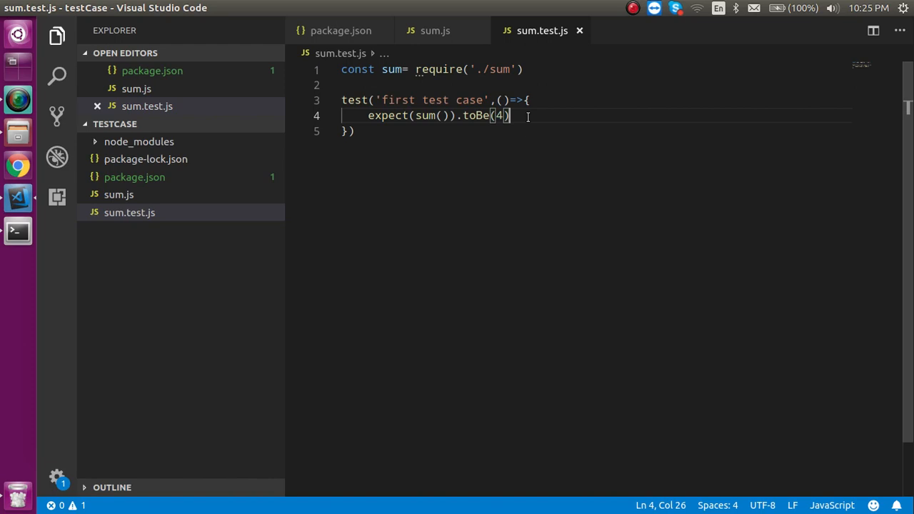
mouse_move(17, 231)
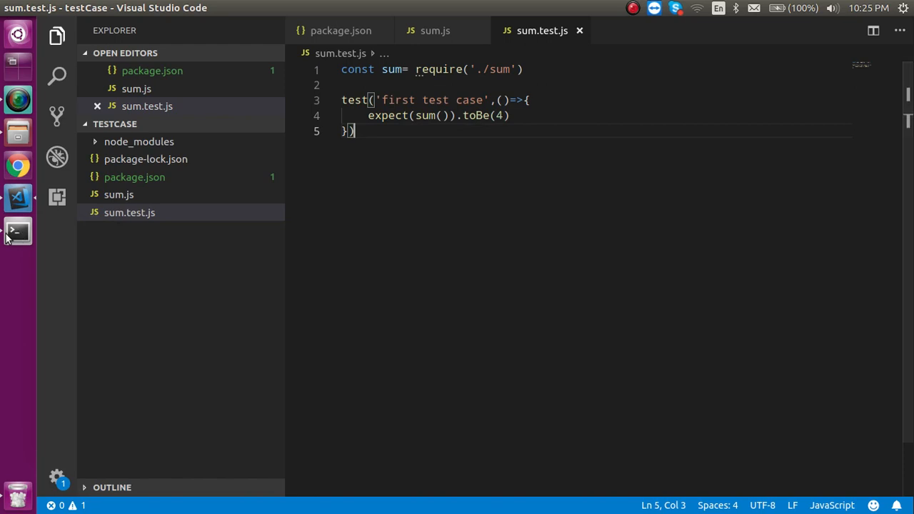
- Run npm run test in a terminal so Jest reports the first test case passing
left_click(17, 230)
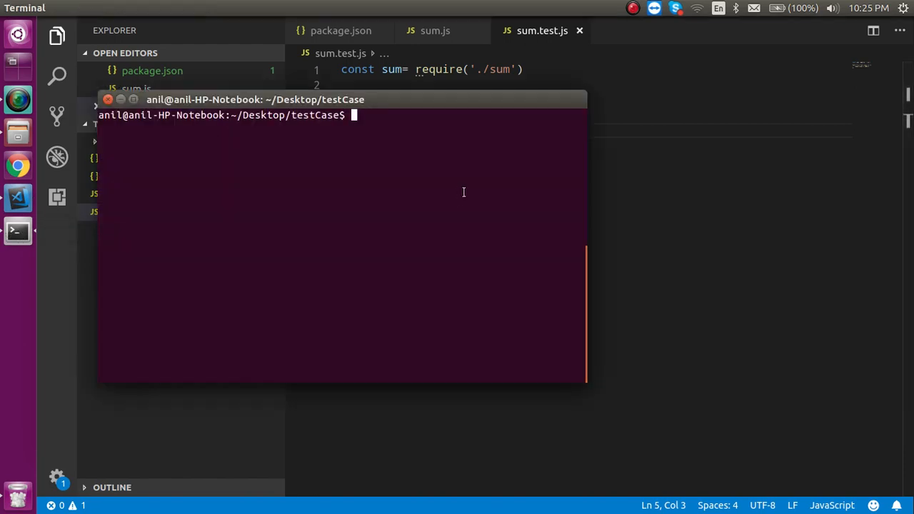
type("npm run")
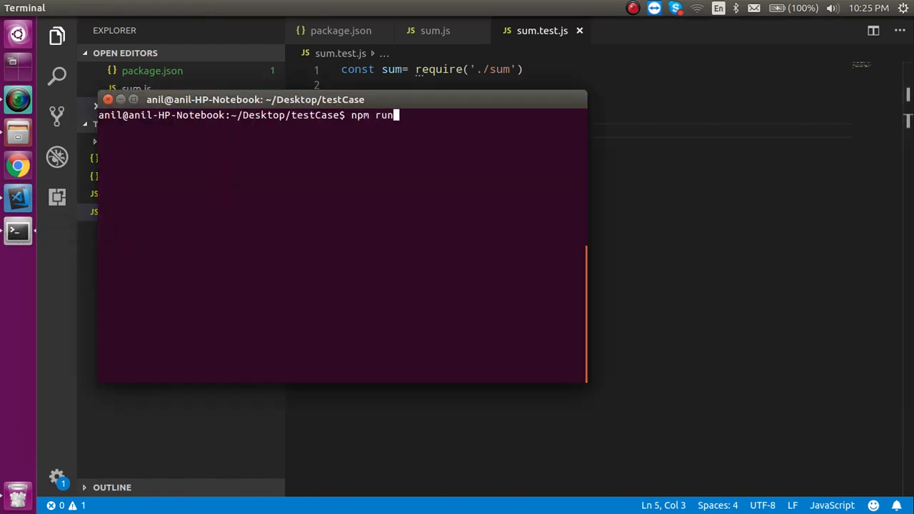
type("test")
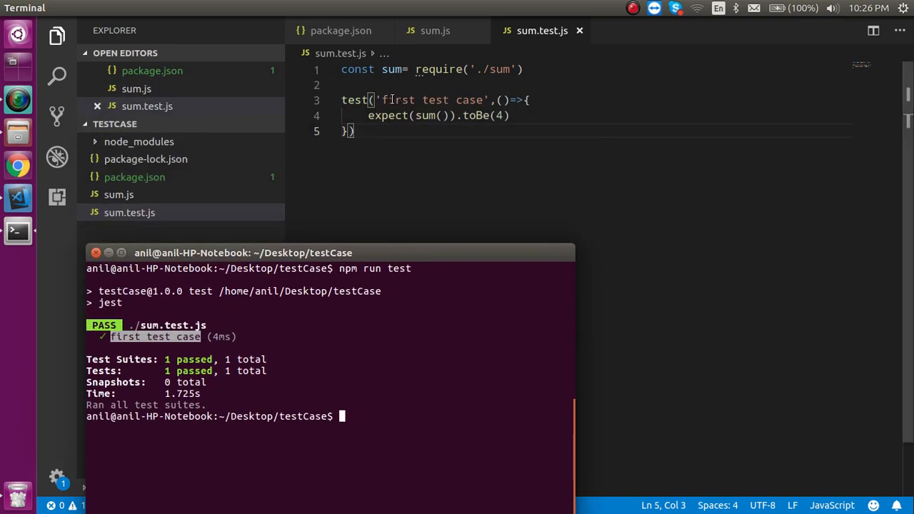
mouse_move(340, 357)
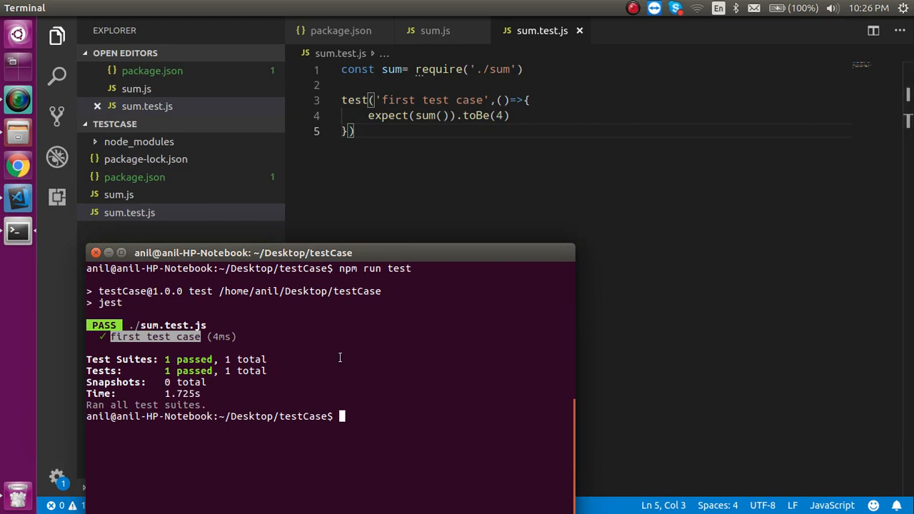
mouse_move(424, 207)
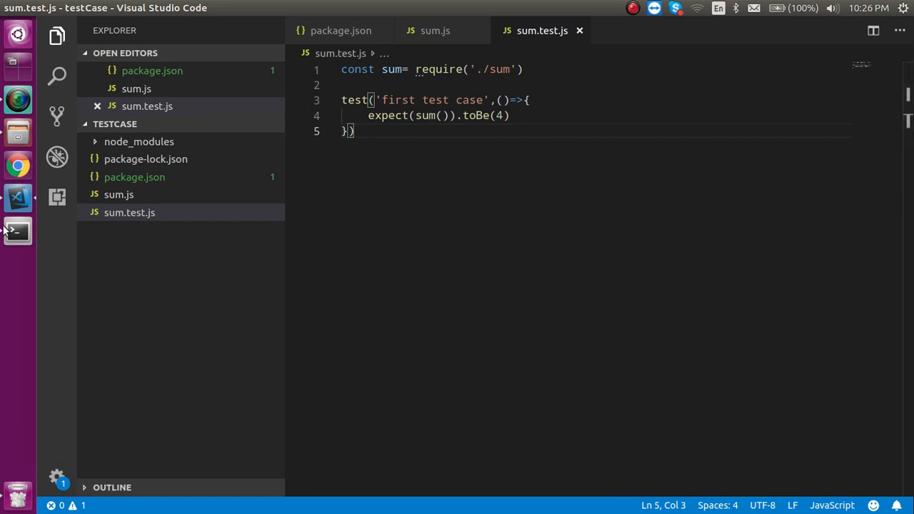
- Paste a copy of the test block, begin renaming it 'second test case', then discard it
left_click(357, 131)
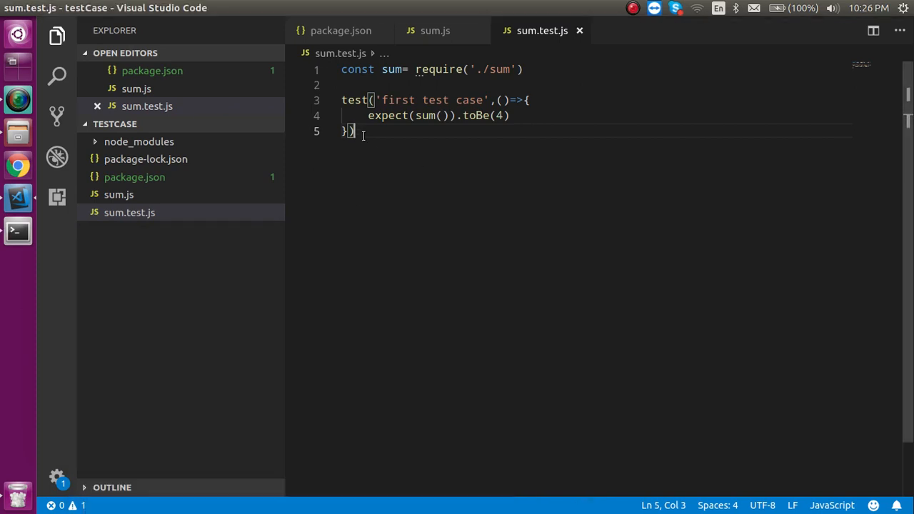
left_click_drag(350, 132, 341, 100)
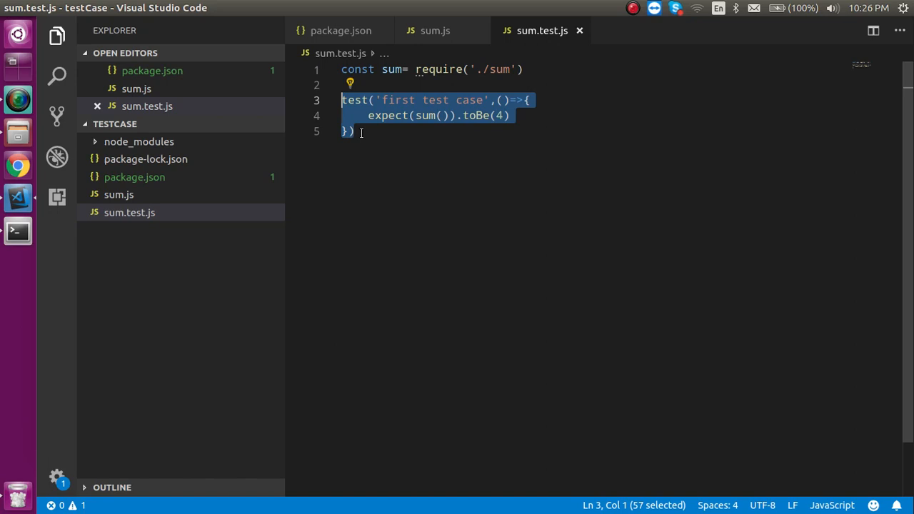
key("ctrl+v")
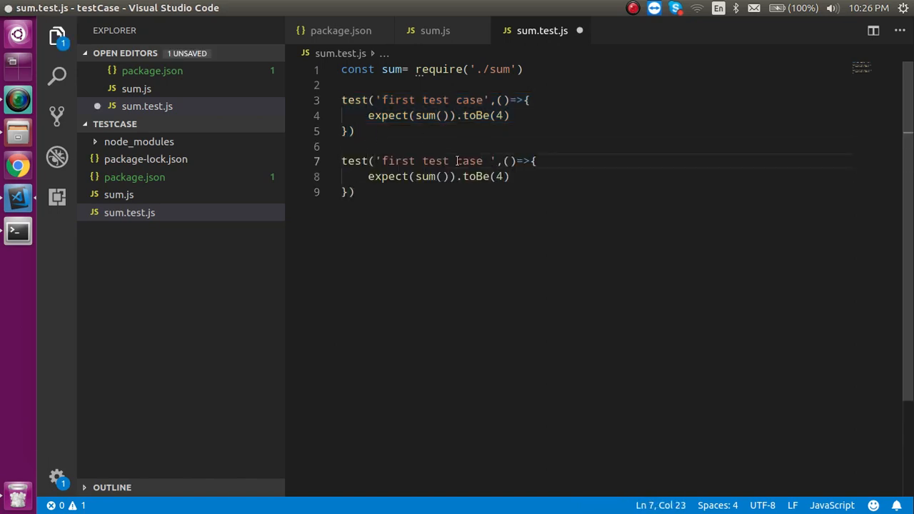
type("second")
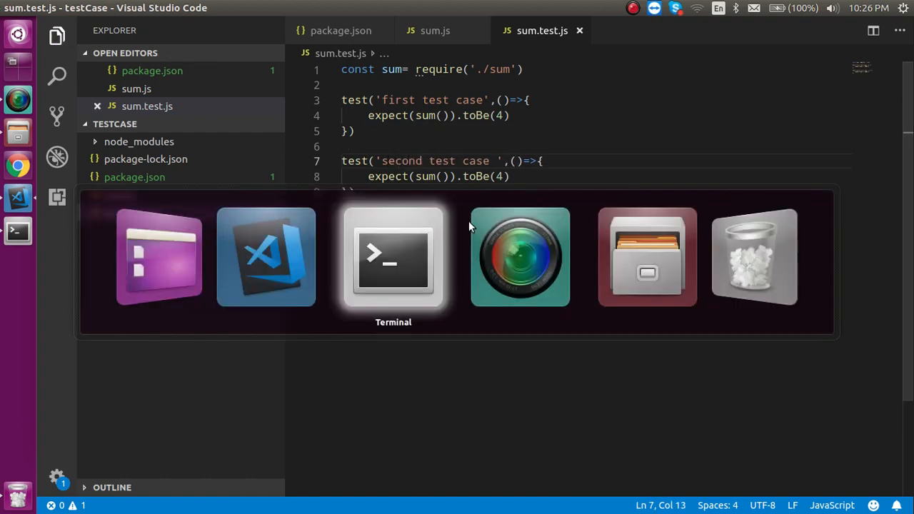
left_click(393, 257)
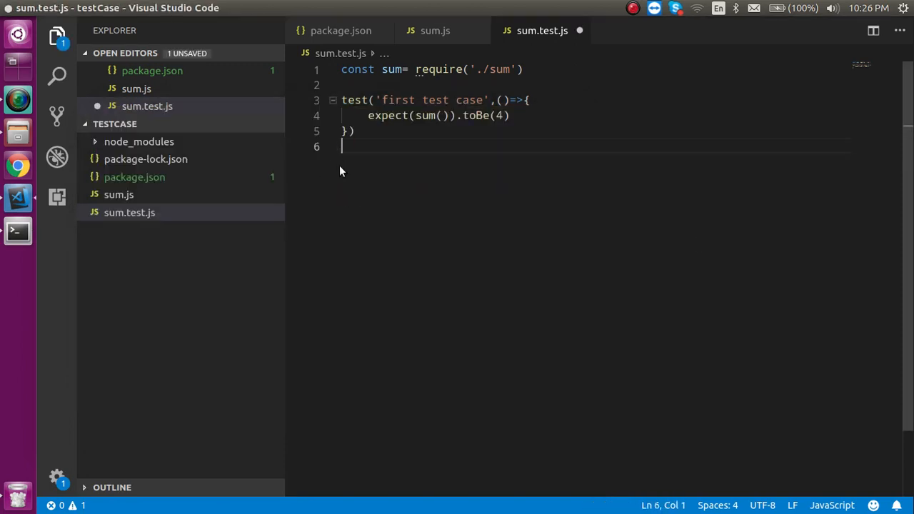
- Compare sum.js with the test, then pass 10,20 to sum() in sum.test.js
left_click(435, 30)
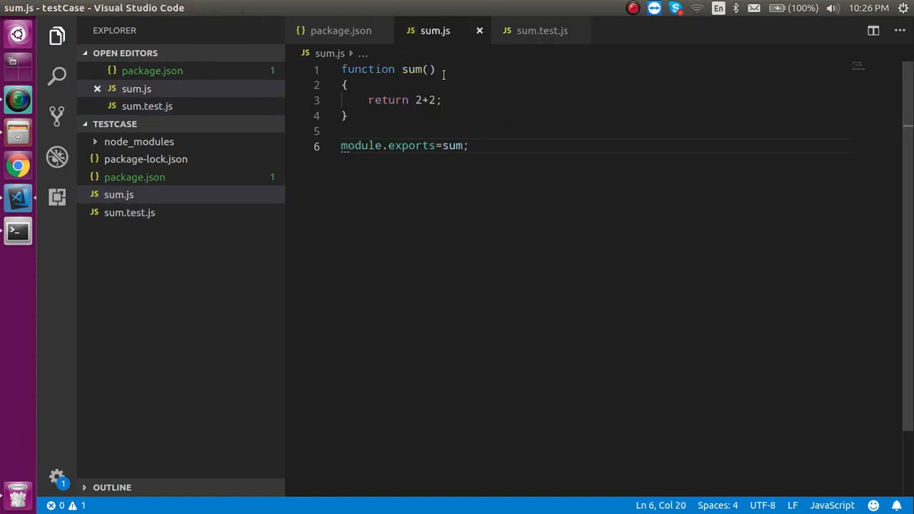
left_click(541, 30)
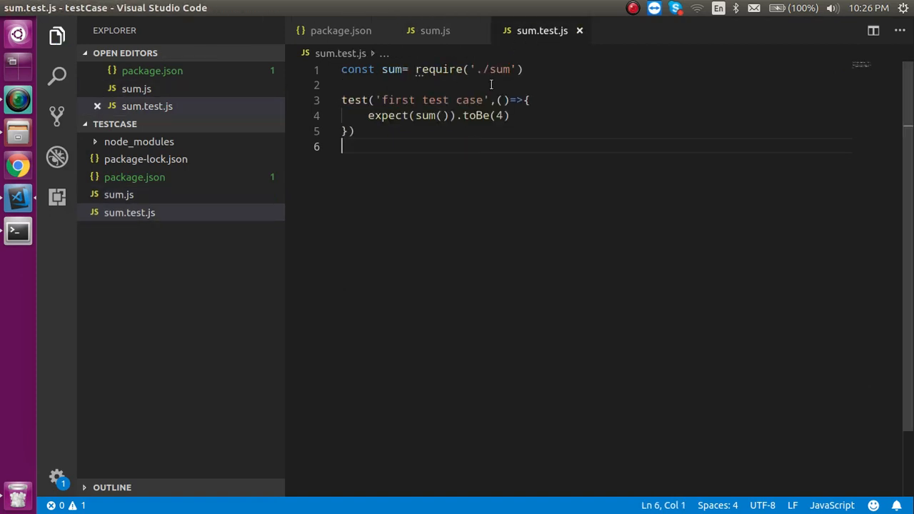
left_click(435, 30)
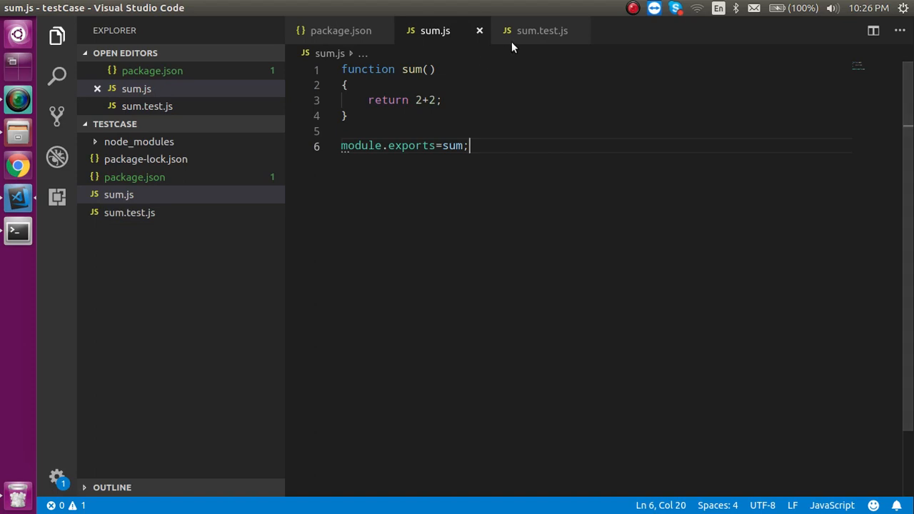
mouse_move(532, 30)
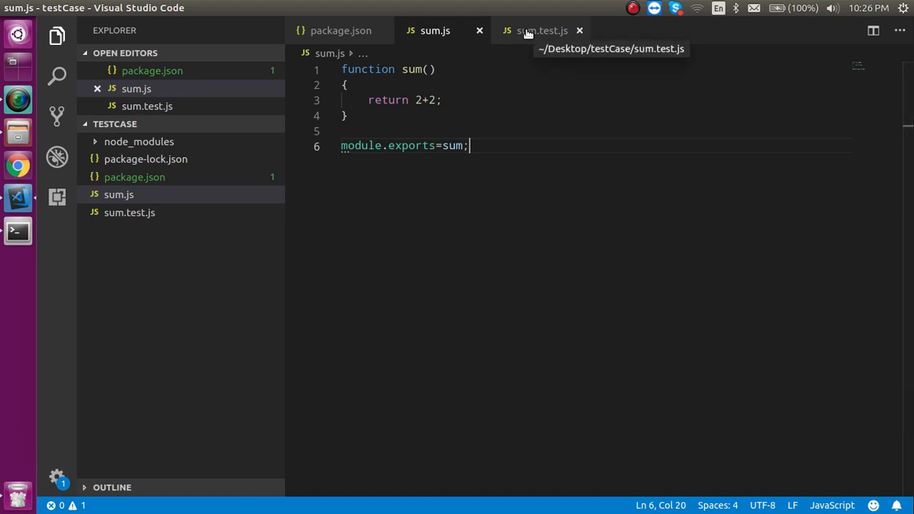
left_click(541, 31)
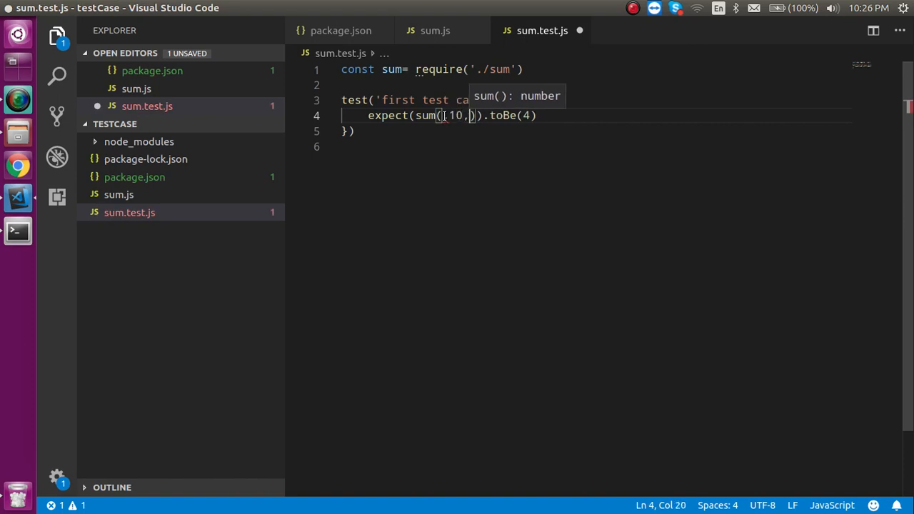
type("20")
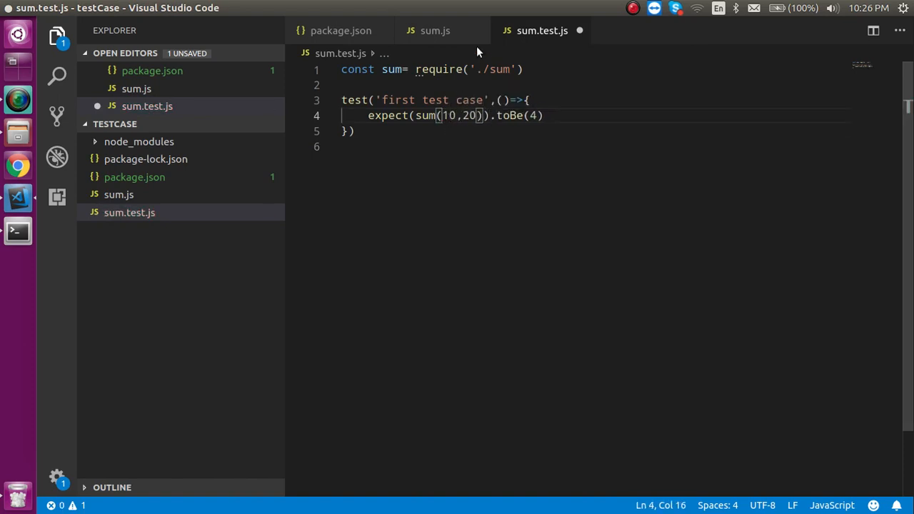
- Give sum parameters a,b returning a+b, then expect 30 and save the test
left_click(435, 30)
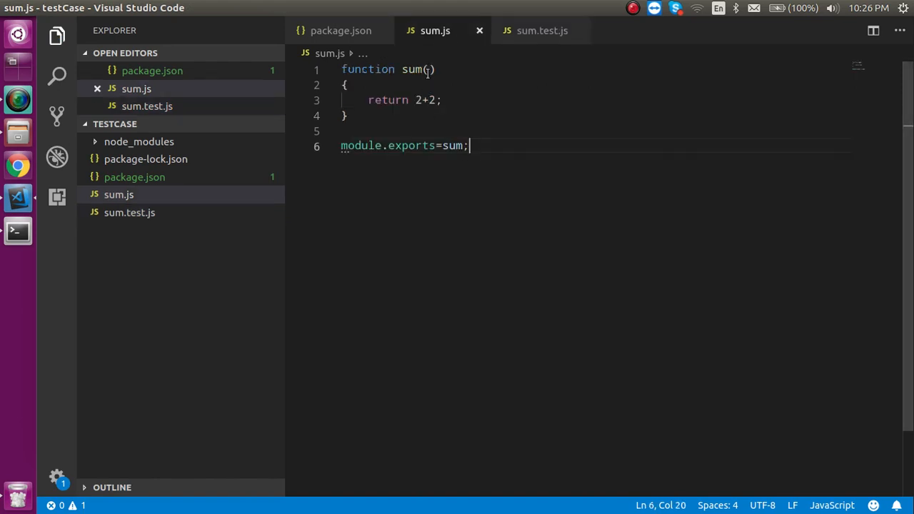
type("a,b")
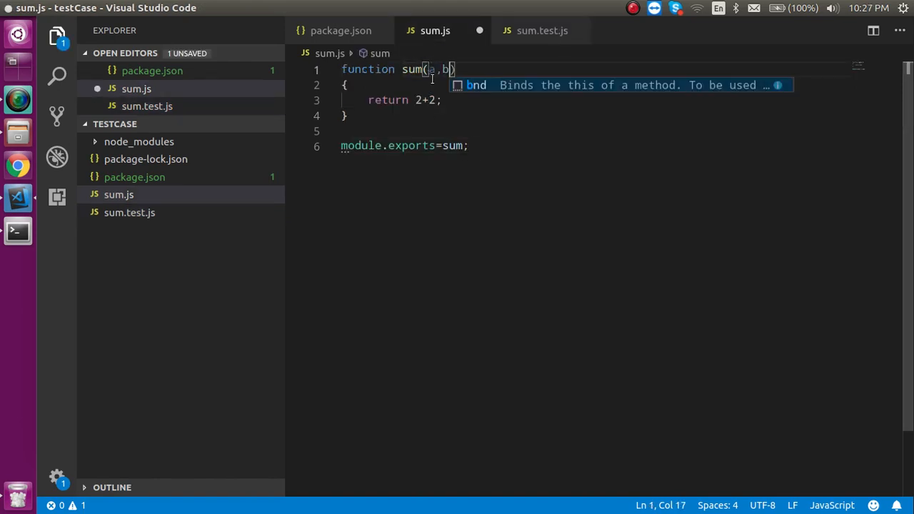
type("a")
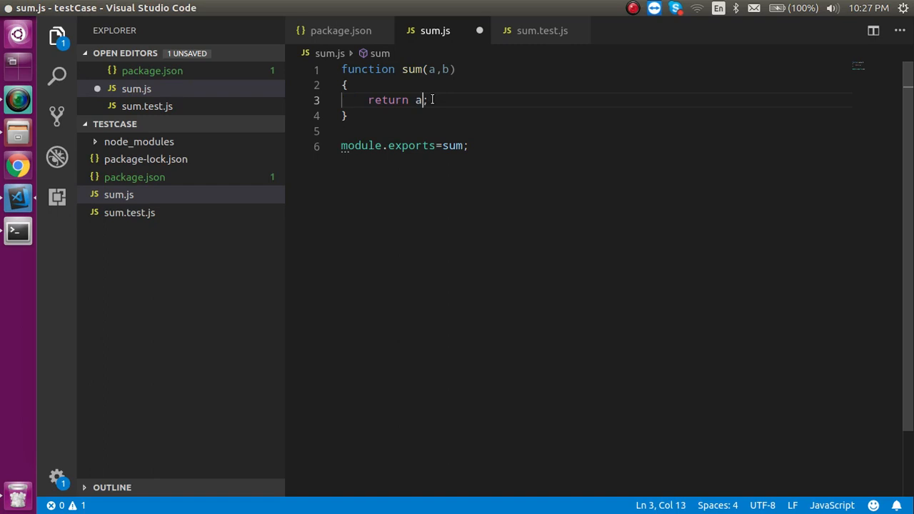
type("+b")
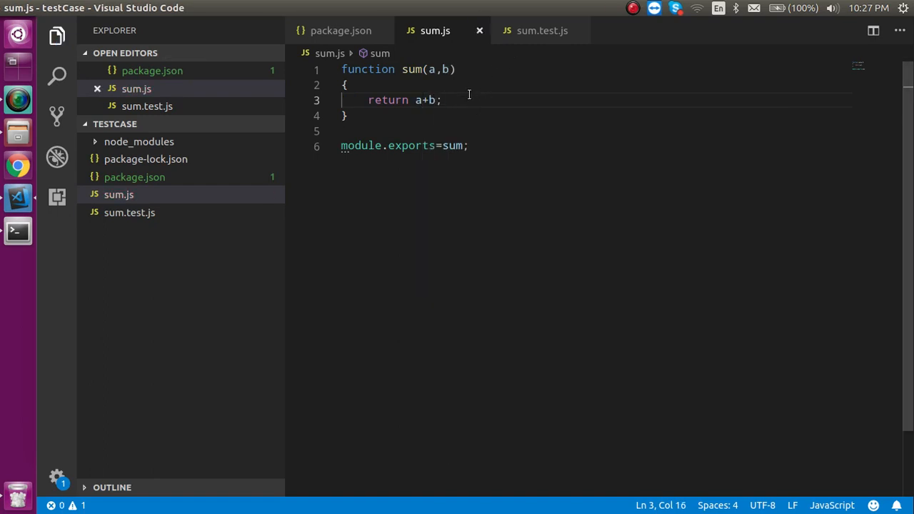
left_click(542, 30)
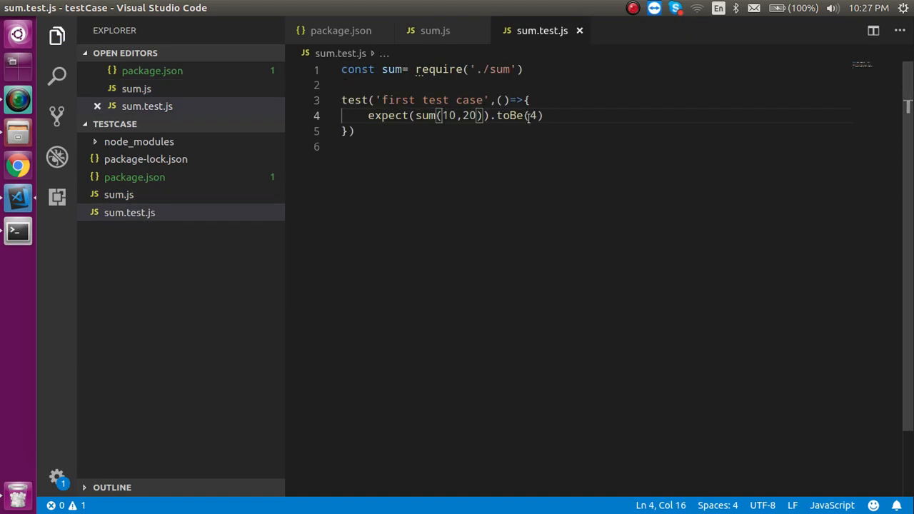
type("30")
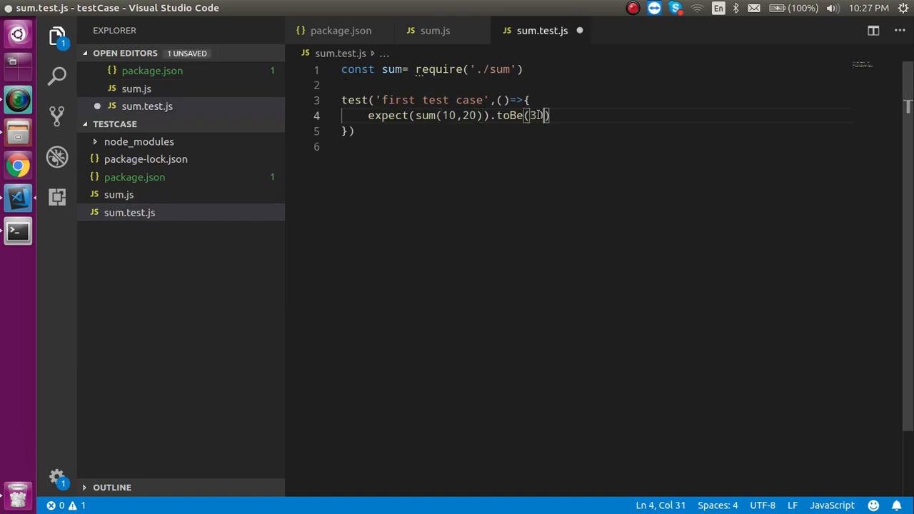
key("ctrl+s")
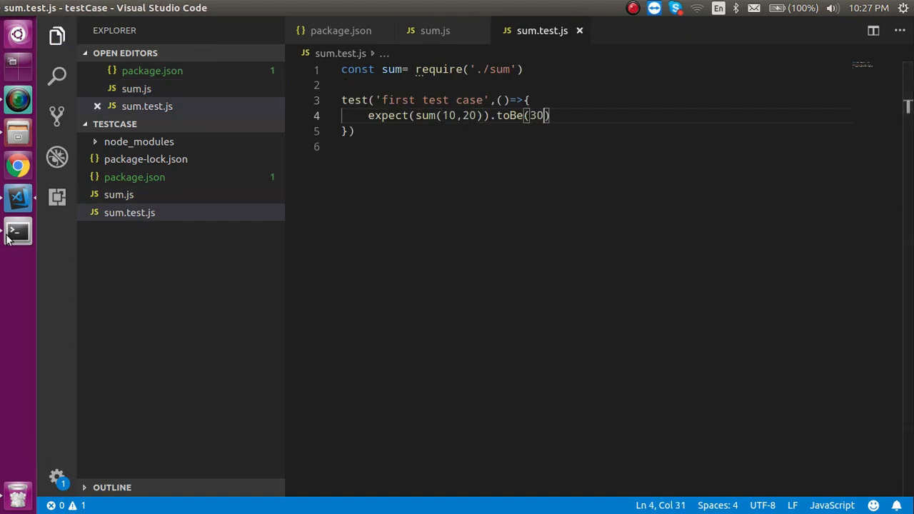
- Open the terminal, then insert .not so the test expects sum(10,20) not toBe(300)
left_click(17, 231)
type("0")
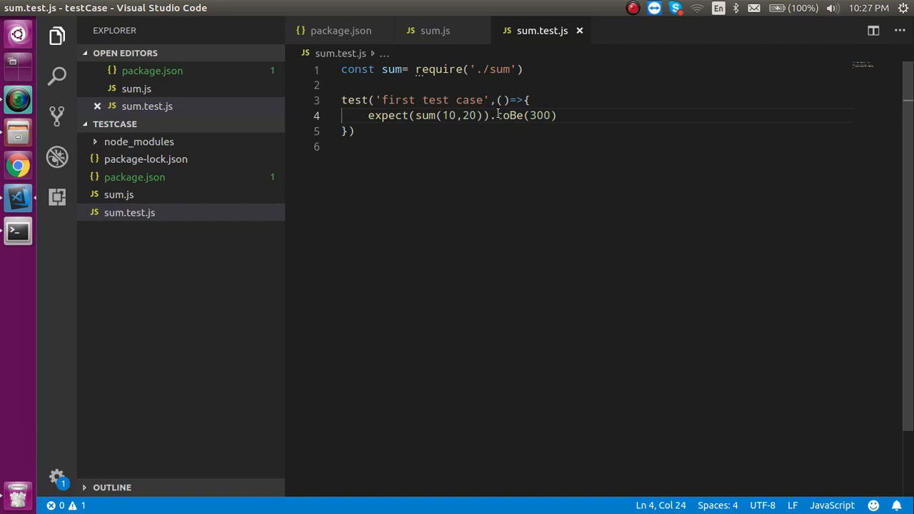
type("not.")
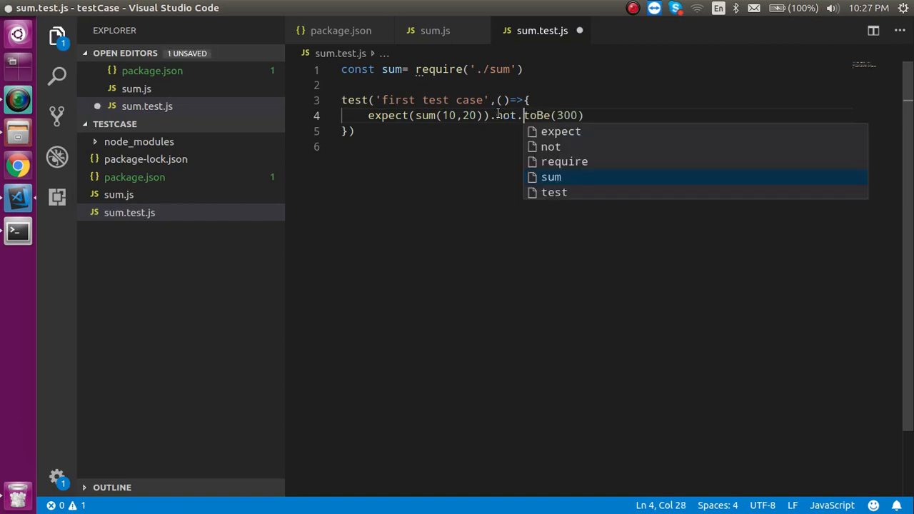